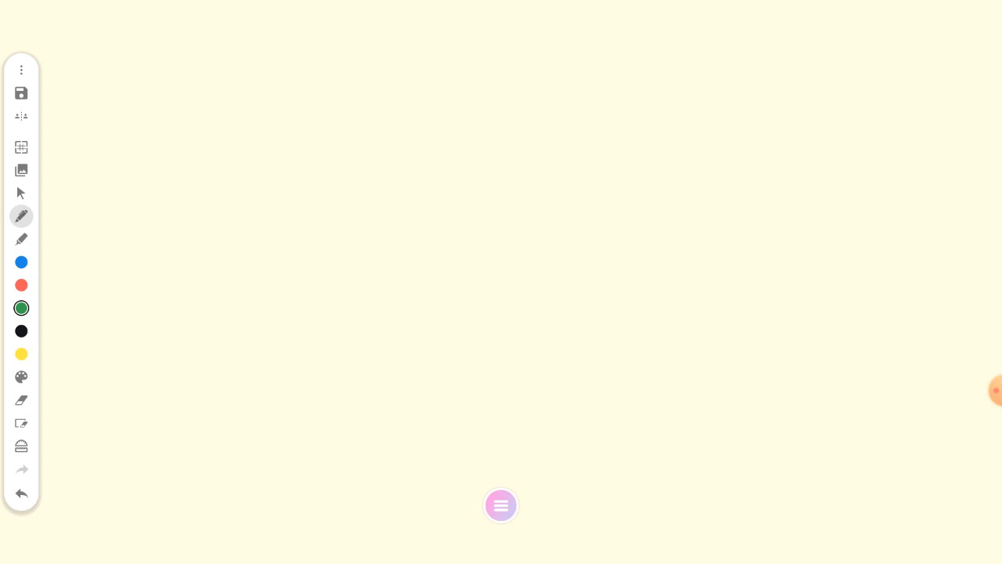
Draw a green semicircle outline and a vertical line dividing it into two flaps.
{"action": "left_click_drag", "start_coordinate": [90, 347], "coordinate": [304, 340]}
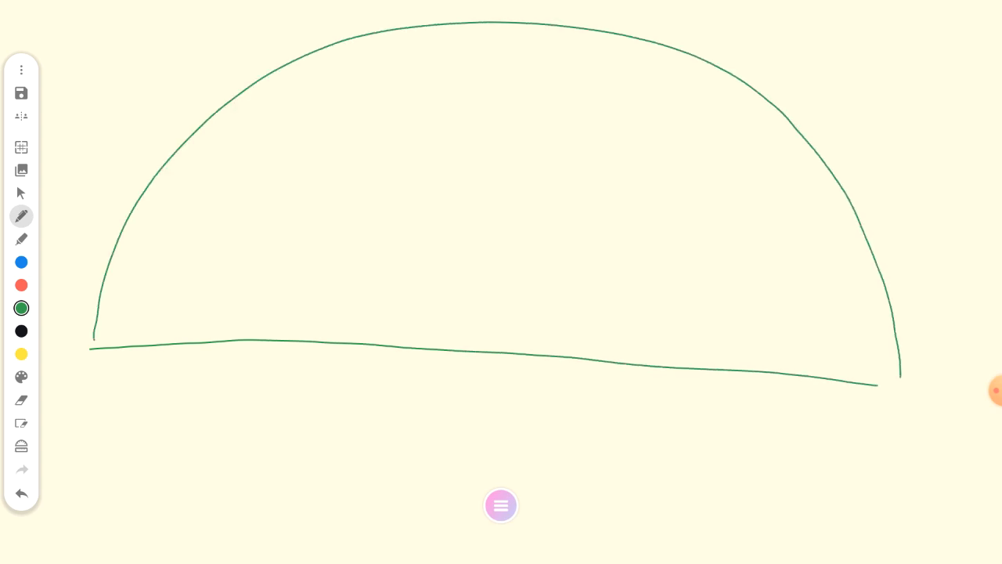
{"action": "left_click_drag", "start_coordinate": [466, 16], "coordinate": [458, 280]}
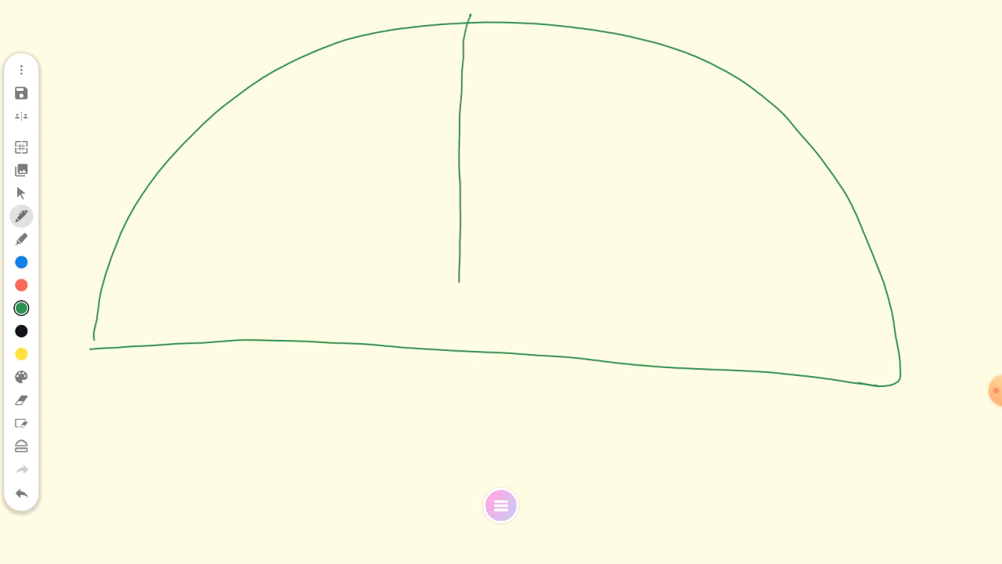
{"action": "left_click_drag", "start_coordinate": [459, 278], "coordinate": [458, 352]}
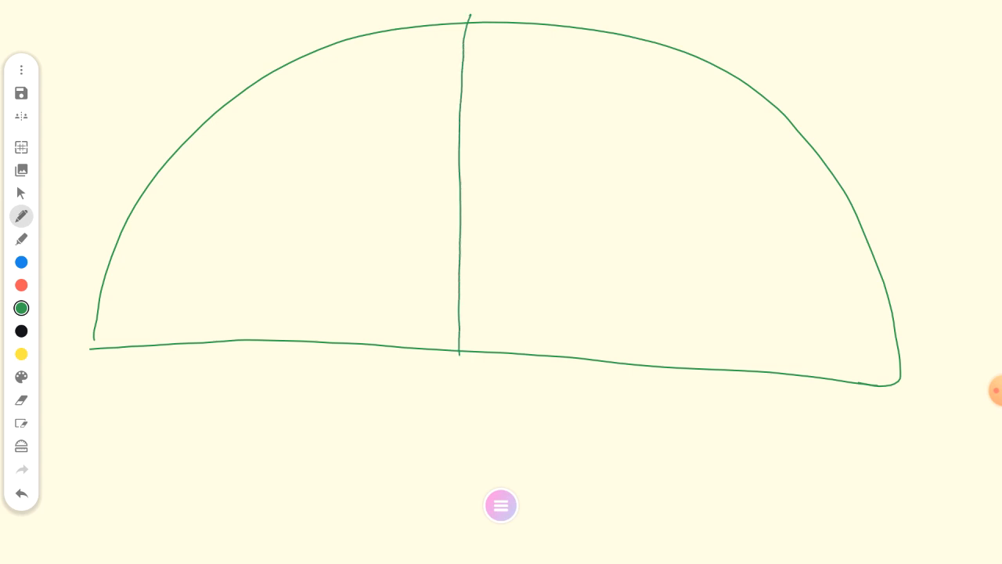
{"action": "left_click_drag", "start_coordinate": [270, 86], "coordinate": [305, 78]}
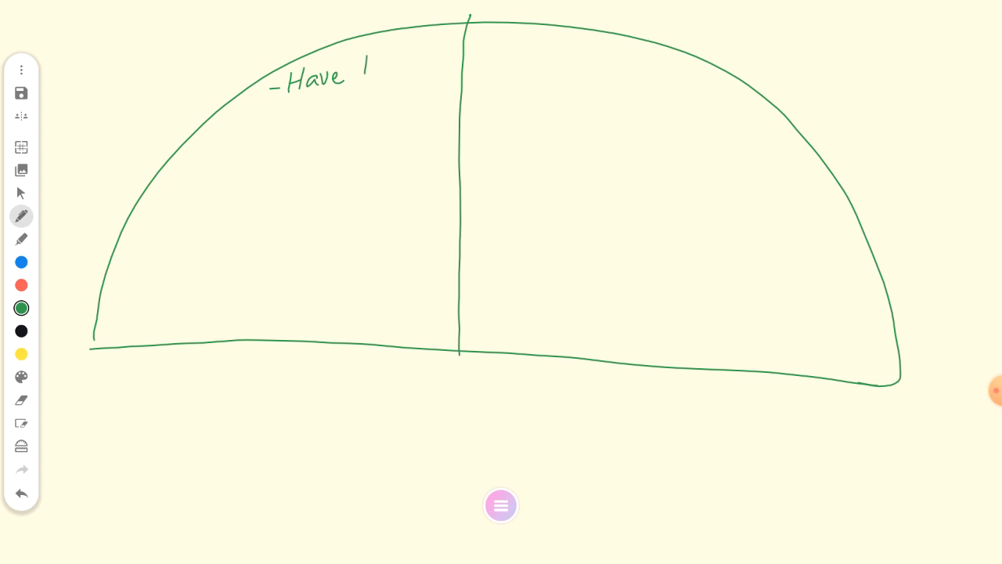
Handwrite "to be taught/trial & error" in the left flap with a short line beneath.
{"action": "type", "text": "to be"}
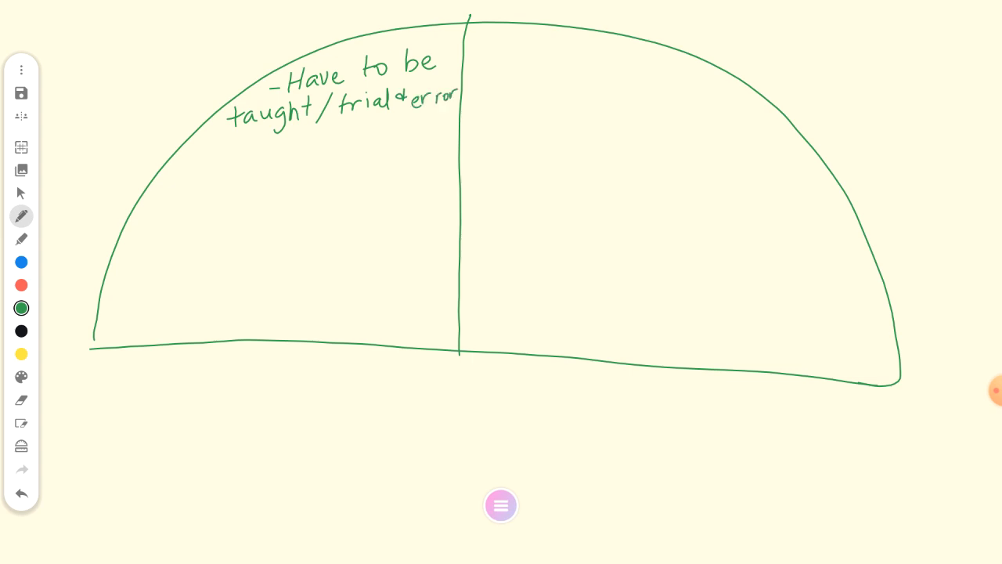
{"action": "left_click_drag", "start_coordinate": [176, 145], "coordinate": [231, 141]}
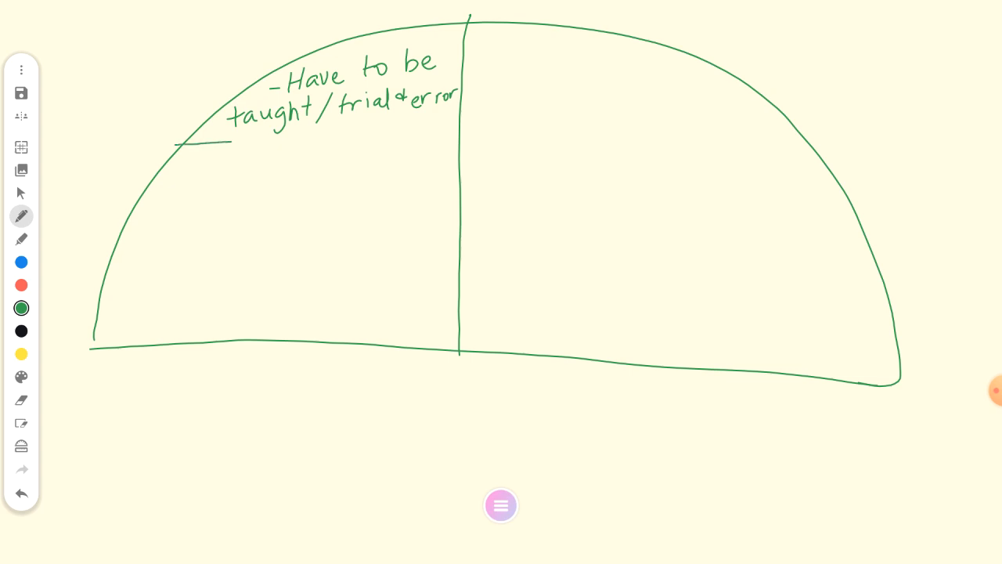
Underline the left-flap note, then pen the lower half-circle and extend the divider into four sections.
{"action": "left_click_drag", "start_coordinate": [178, 143], "coordinate": [450, 125]}
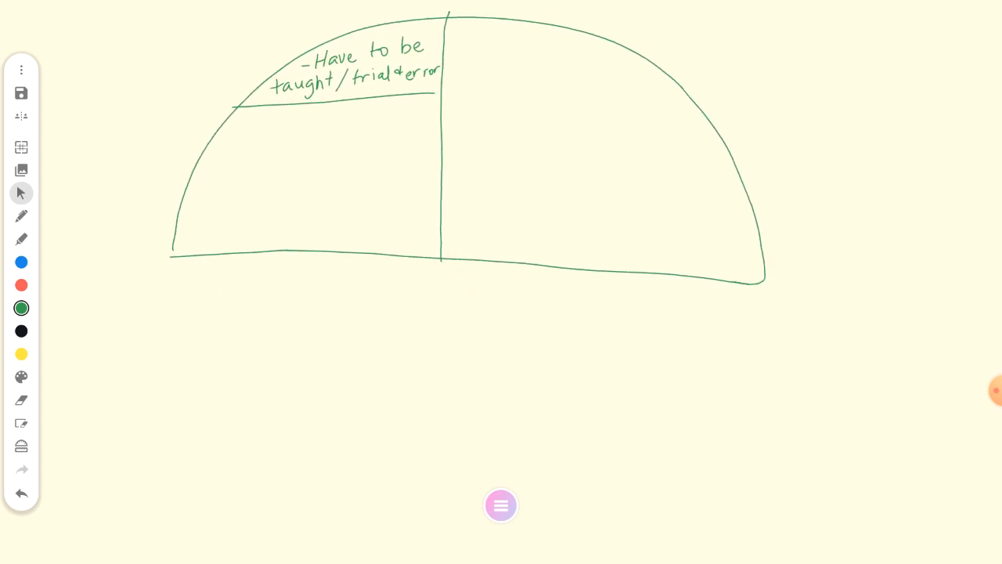
{"action": "left_click", "coordinate": [21, 215]}
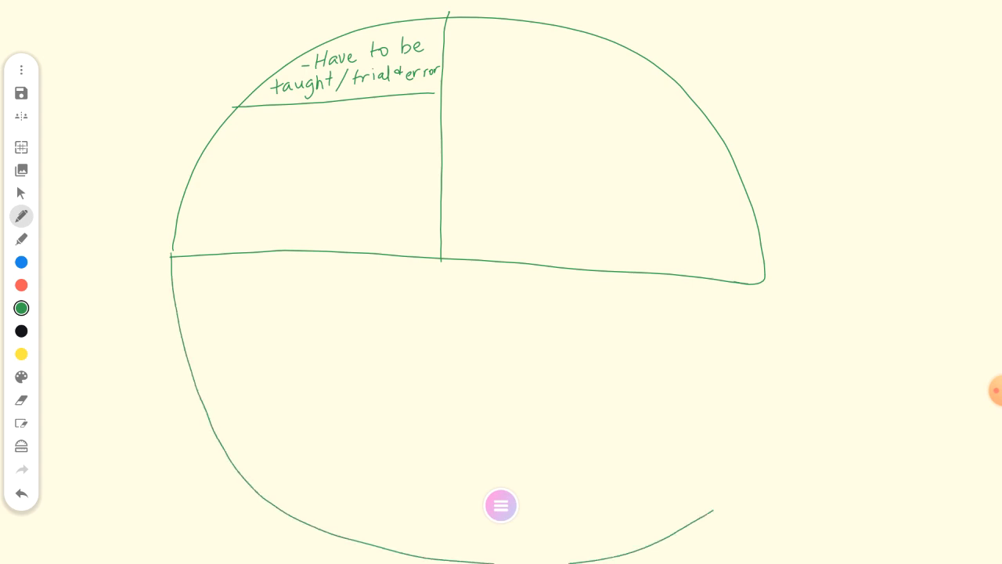
{"action": "left_click_drag", "start_coordinate": [441, 254], "coordinate": [462, 520]}
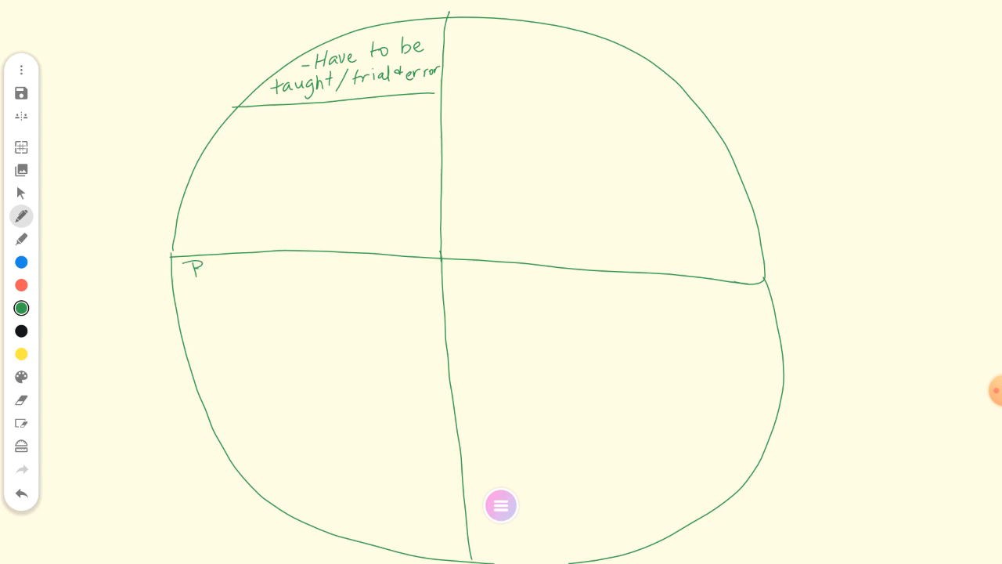
Handwrite "-Born Knowing / with" in the circle's lower-left section.
{"action": "type", "text": "-Born Knowing"}
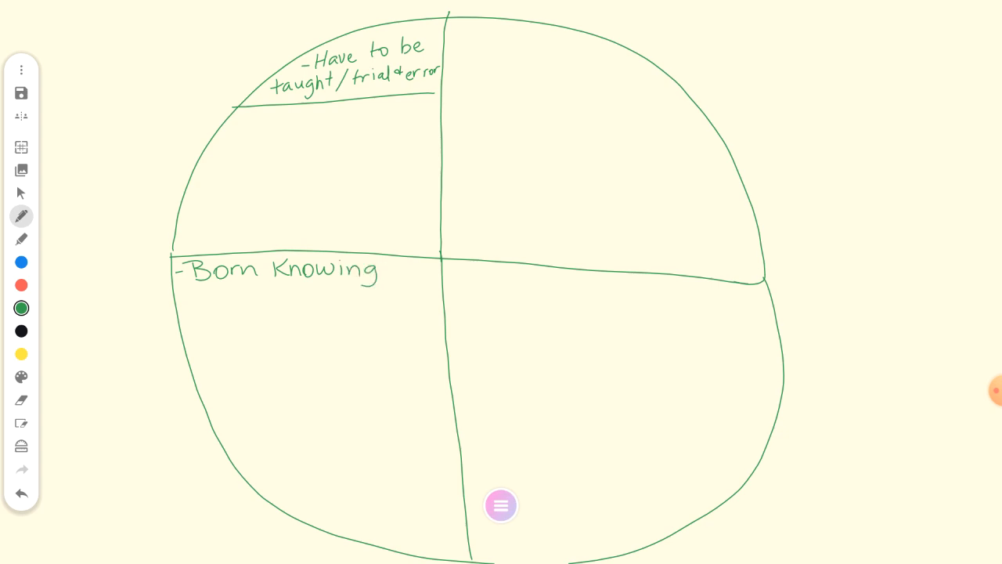
{"action": "left_click_drag", "start_coordinate": [394, 282], "coordinate": [398, 259]}
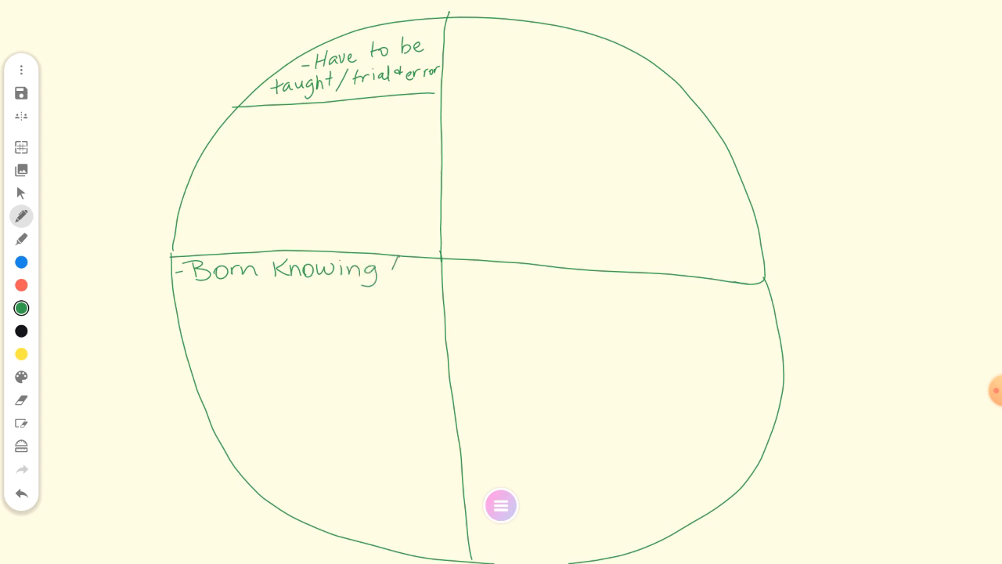
{"action": "type", "text": "with"}
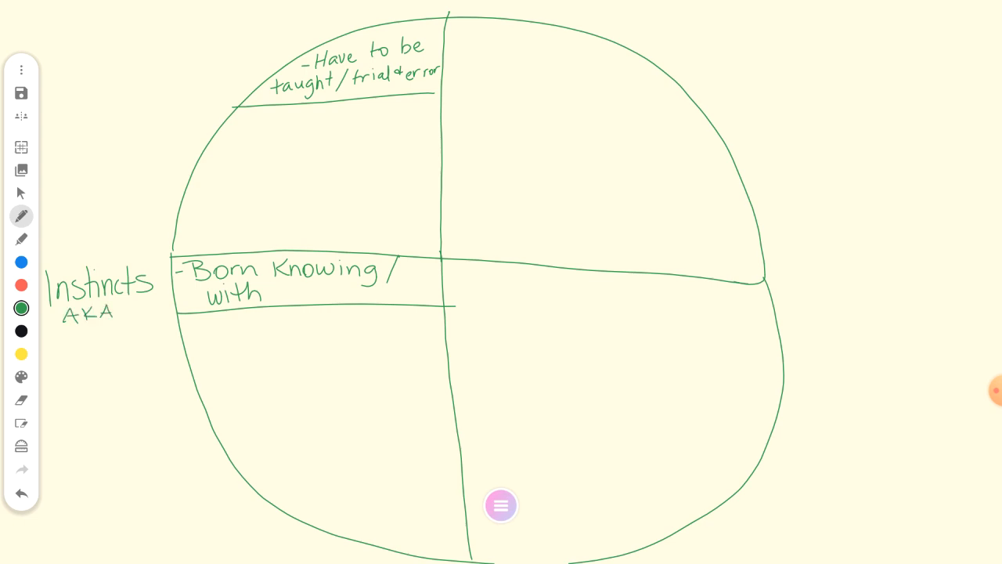
Handwrite the heading "Instincts AKA" to the left of the circle.
{"action": "left_click_drag", "start_coordinate": [51, 332], "coordinate": [51, 362]}
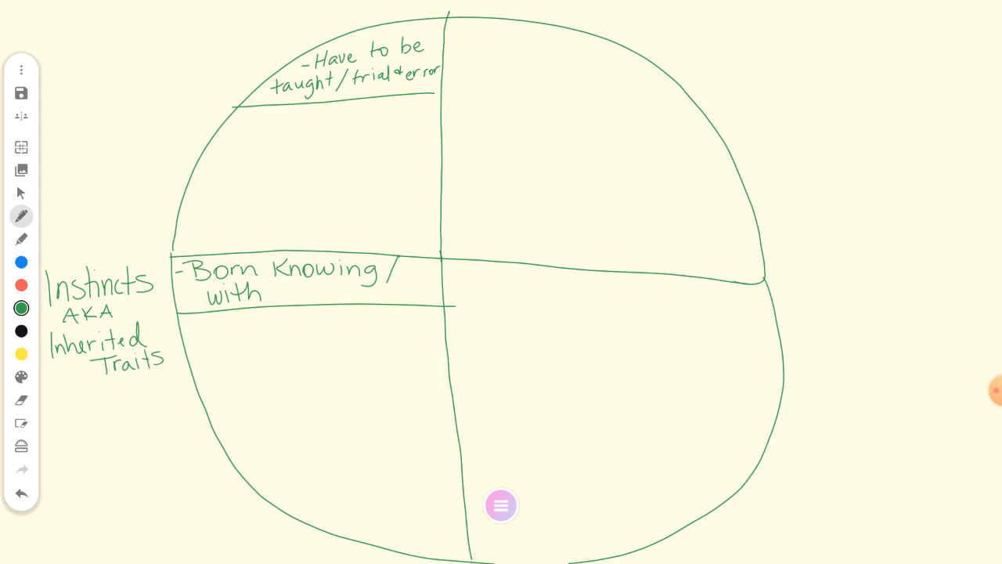
Handwrite "-Ride bike" as a learned-behavior example.
{"action": "type", "text": "-Ride biKe"}
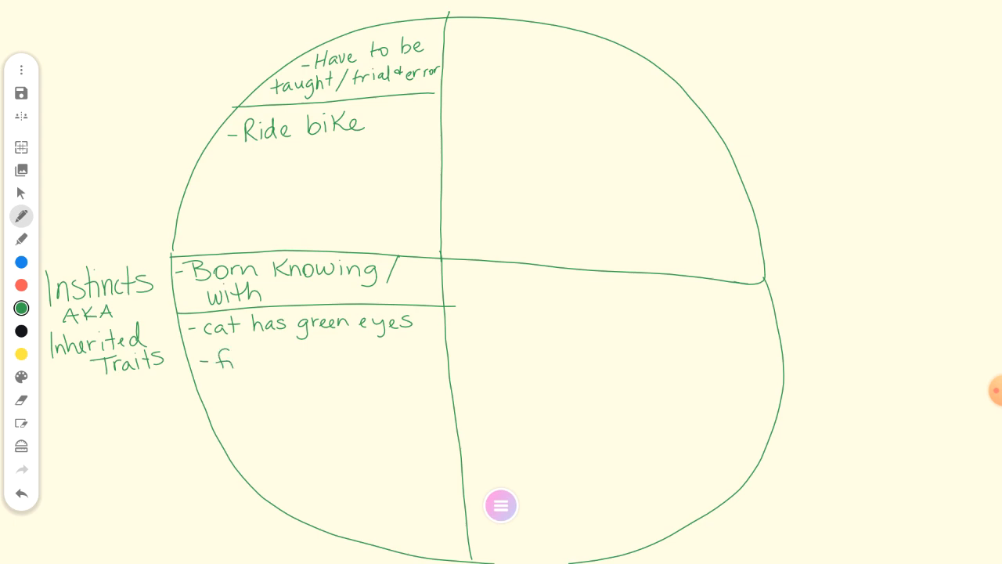
Handwrite "-fish use gills to survive" under the cat has green eyes example.
{"action": "type", "text": "fish us"}
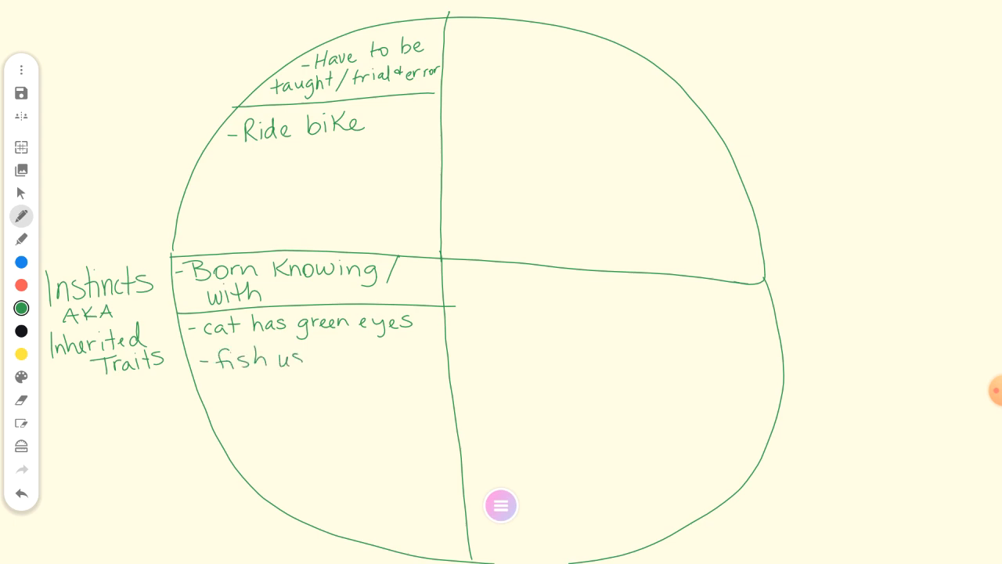
{"action": "type", "text": "e gills to"}
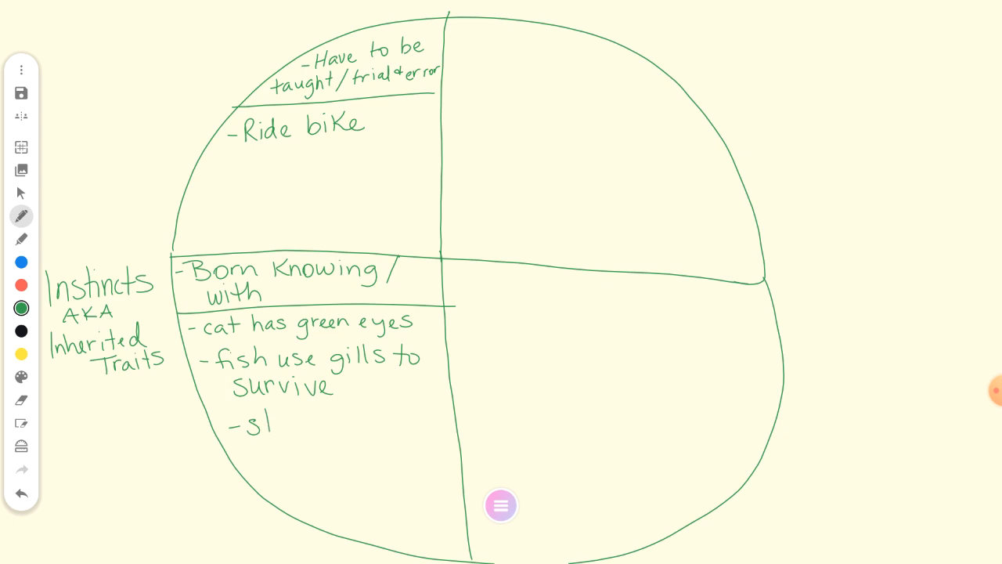
Handwrite "-stripes on a Zebra" below the fish example.
{"action": "type", "text": "stripes on a"}
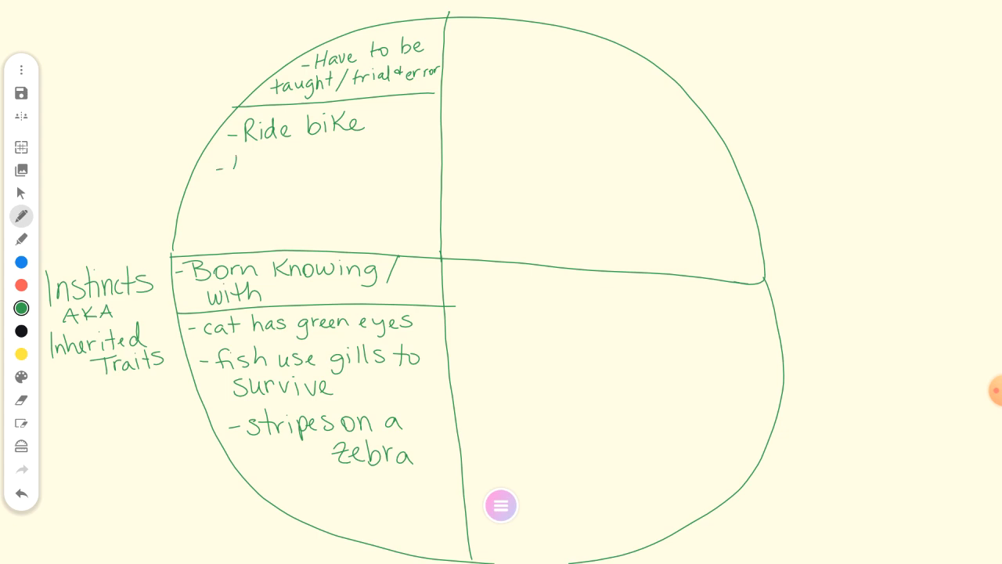
Handwrite "-Lion jump through hoop" under "-Ride bike" in the upper-left section.
{"action": "type", "text": "Lion jump through"}
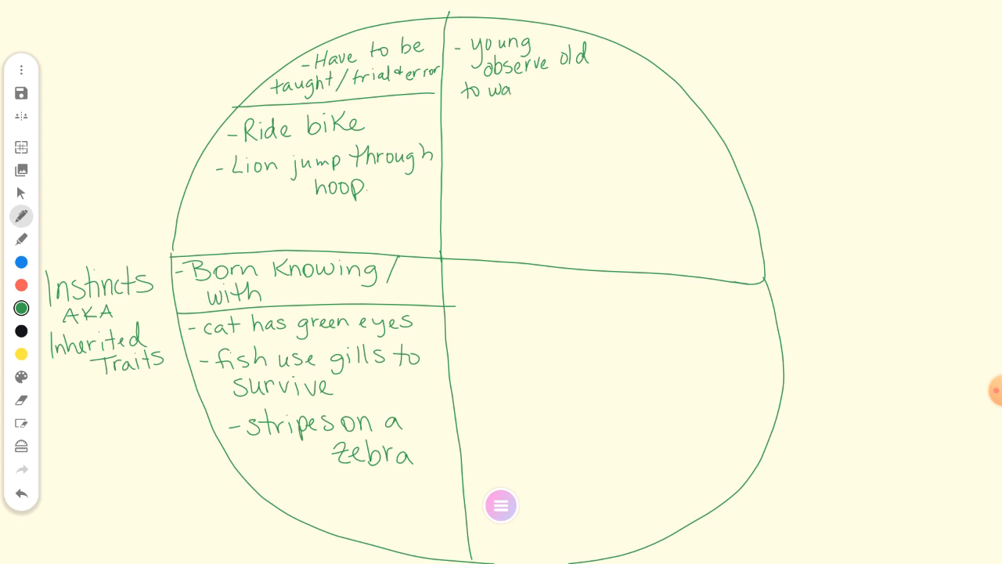
Handwrite "-young observe old to watch for predators" in the upper-right quadrant.
{"action": "type", "text": "tch for predators"}
{"action": "type", "text": "-Spider s"}
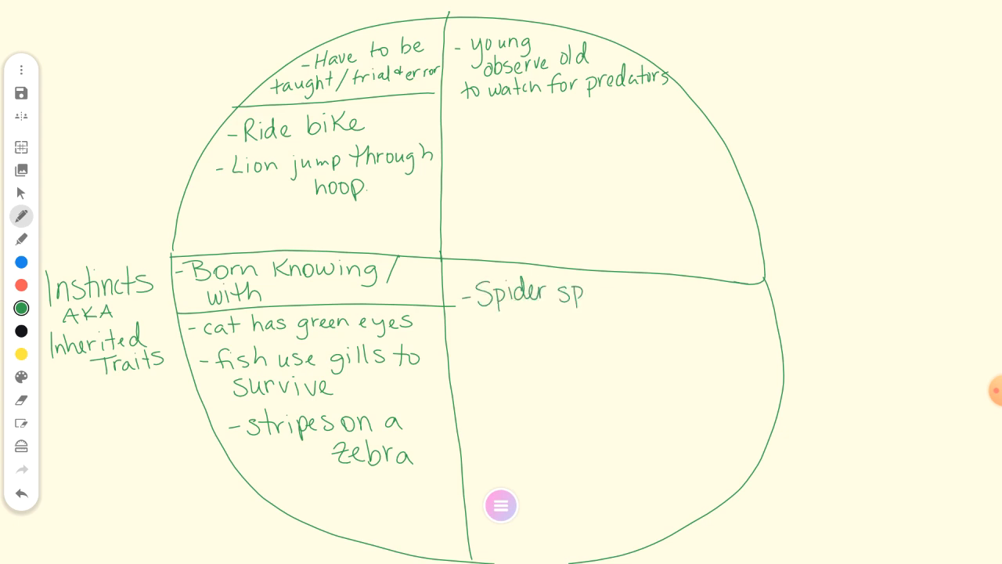
Handwrite 'pins web' to finish 'Spider spins web', then begin '- Ba' below.
{"action": "type", "text": "pins web"}
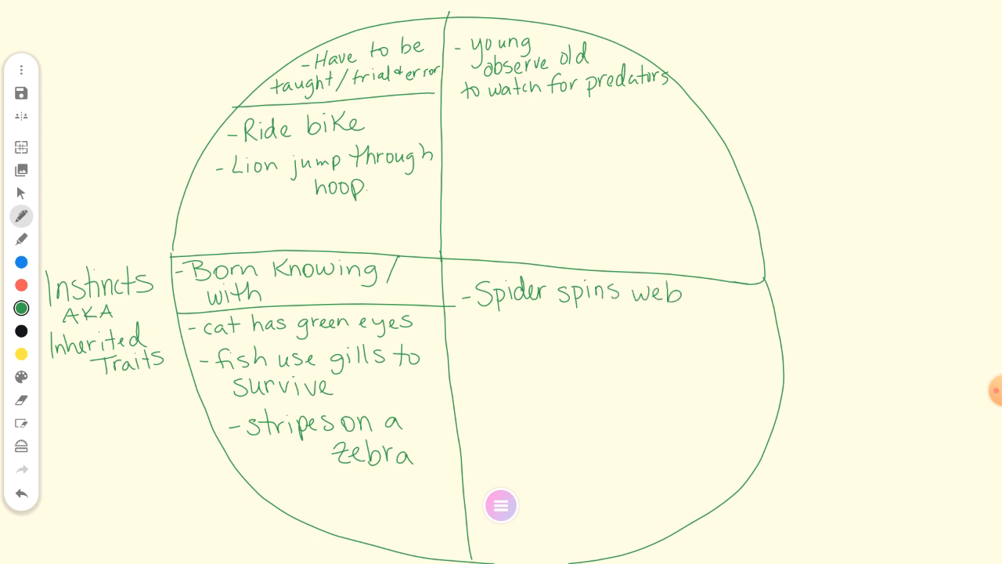
{"action": "type", "text": "- Babies cry"}
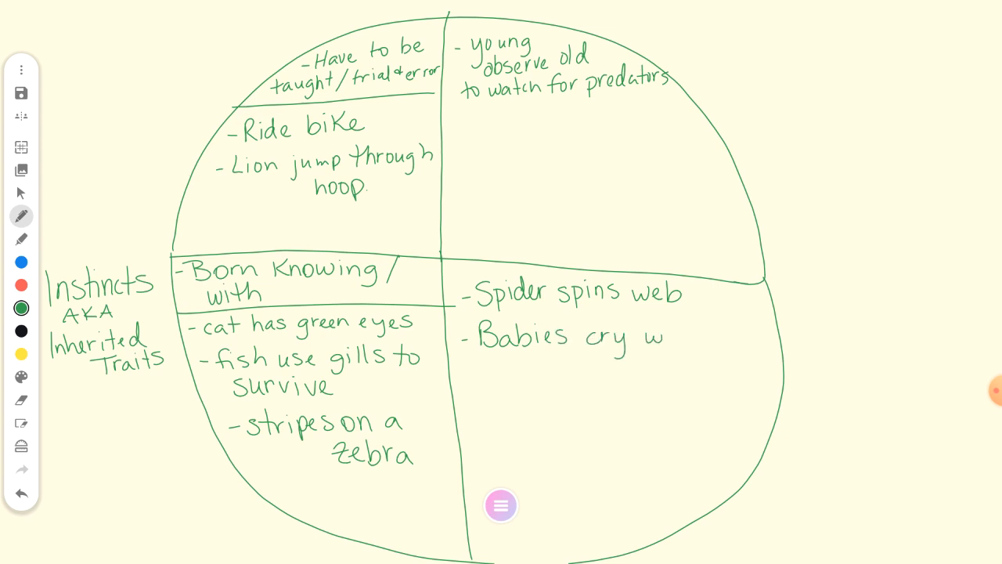
Handwrite 'when hungry' after 'Babies cry' in green.
{"action": "type", "text": "when h"}
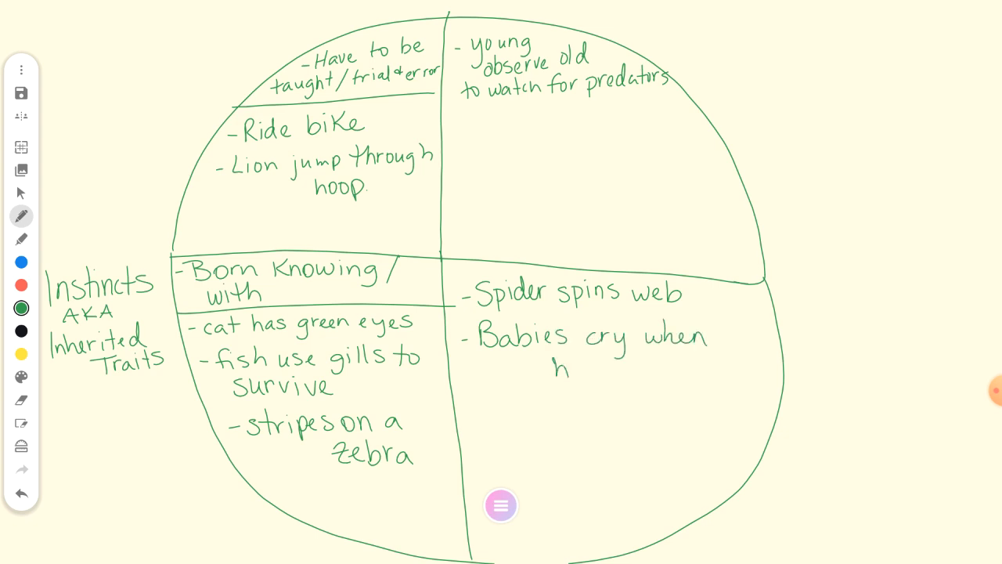
{"action": "type", "text": "hungry"}
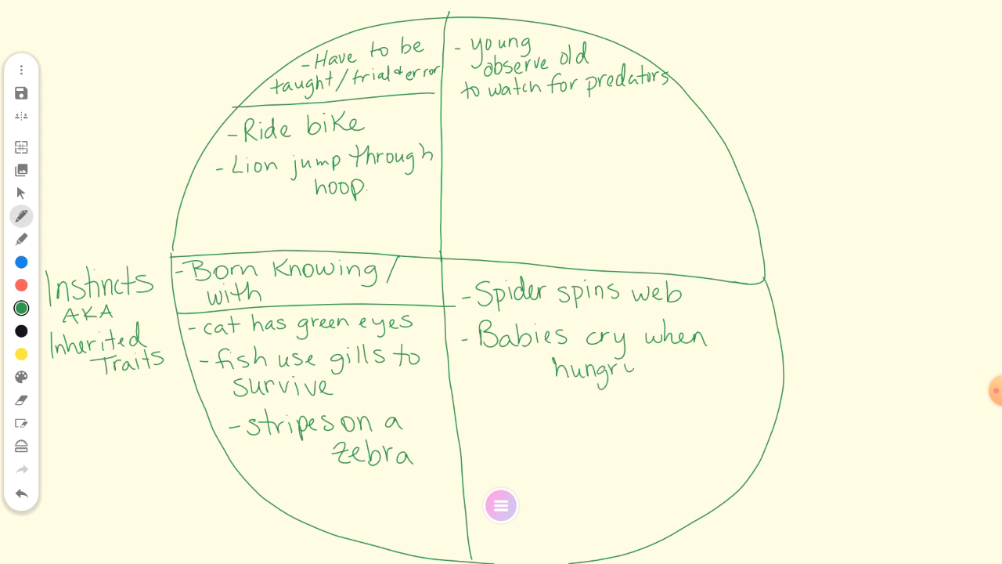